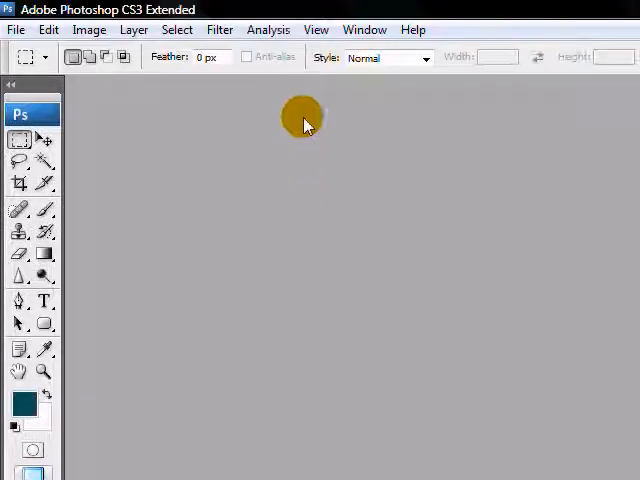
pyautogui.moveTo(284, 170)
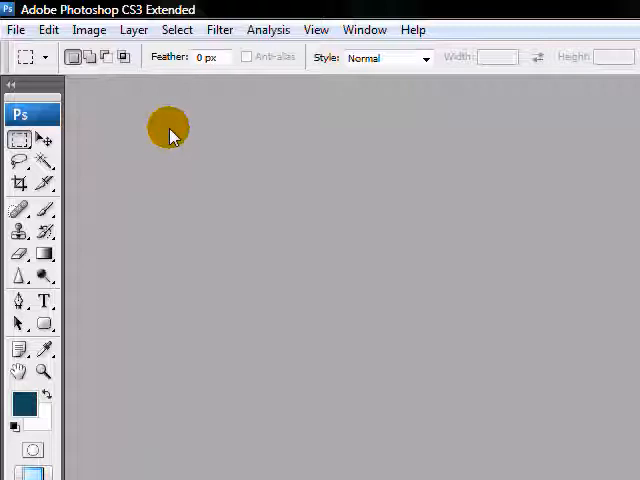
pyautogui.moveTo(168, 270)
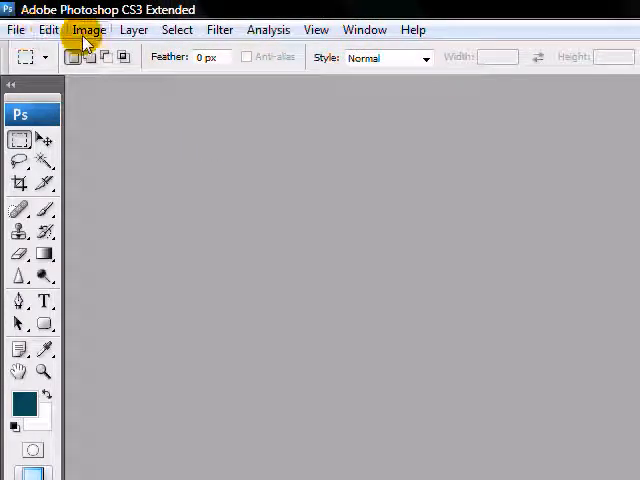
pyautogui.moveTo(16, 28)
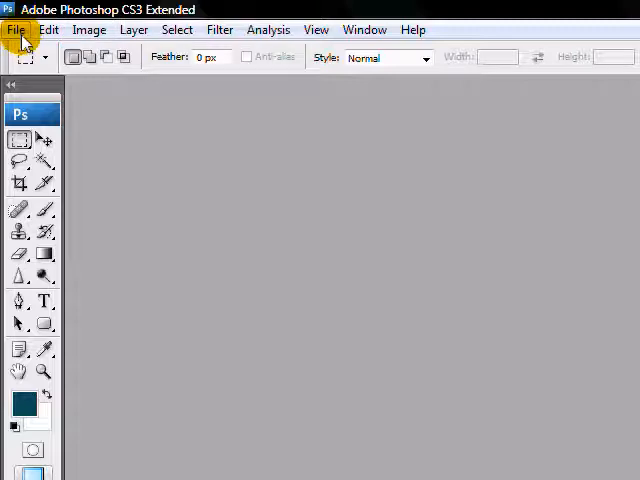
pyautogui.moveTo(48, 28)
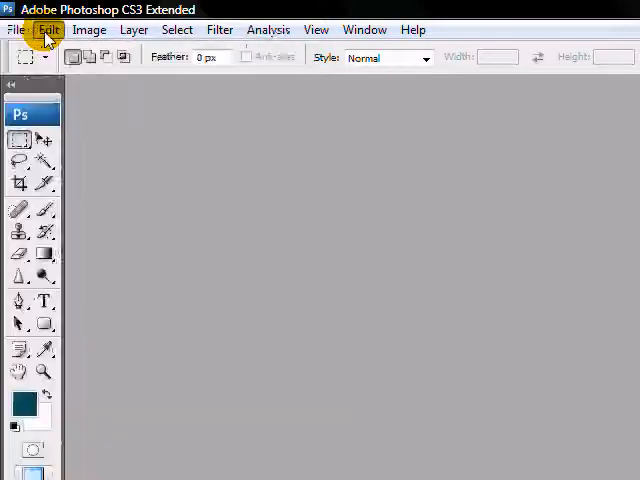
# Browse the Layer, Filter and File menus, then start a new document via File > New
pyautogui.click(132, 28)
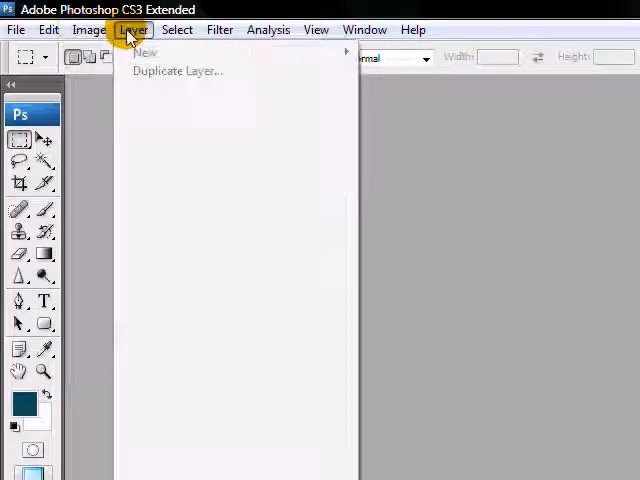
pyautogui.click(220, 28)
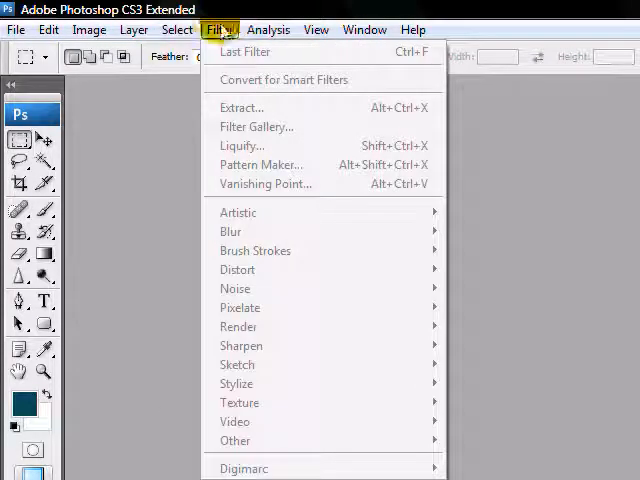
pyautogui.click(16, 28)
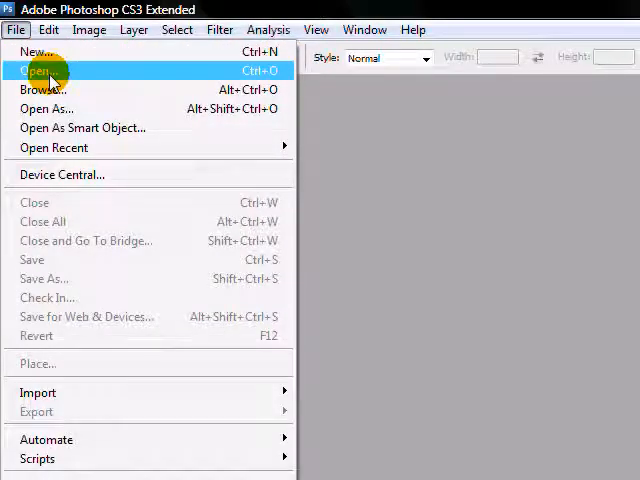
pyautogui.click(36, 70)
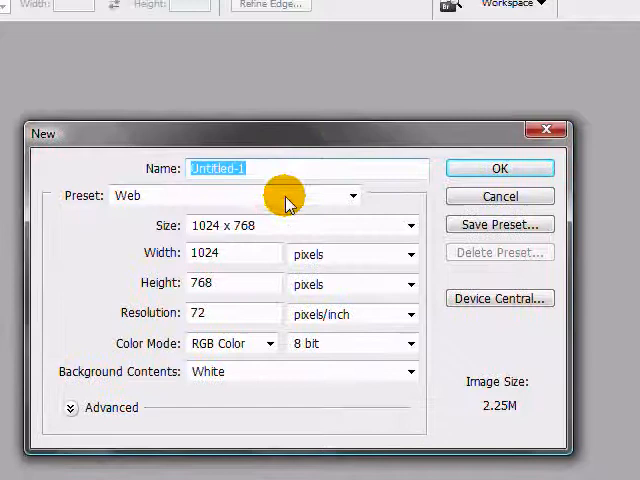
# Choose the U.S. Paper preset in the New dialog and review its sizes
pyautogui.click(352, 196)
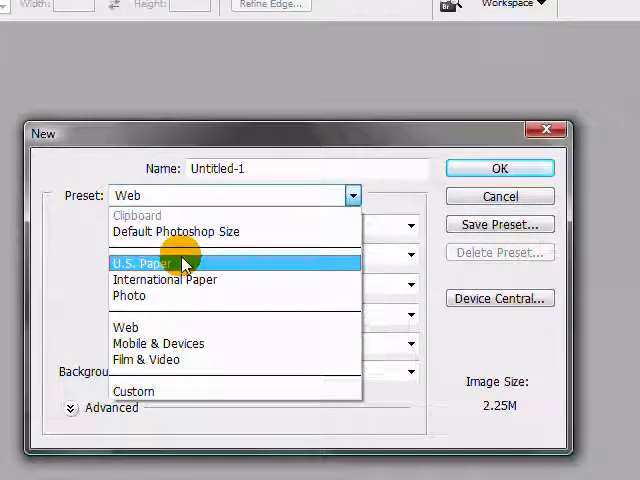
pyautogui.click(156, 264)
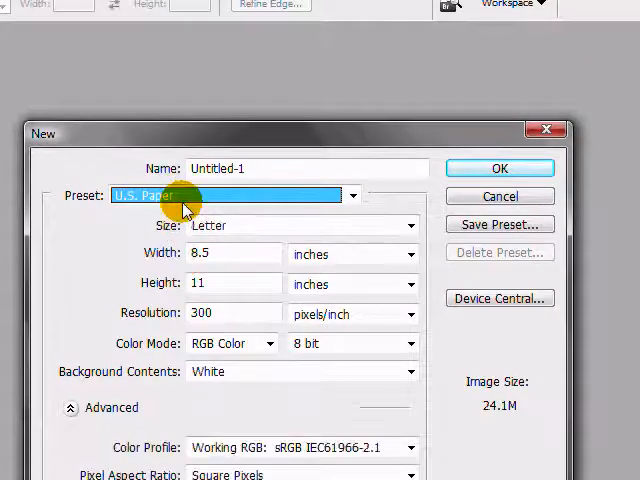
pyautogui.click(352, 196)
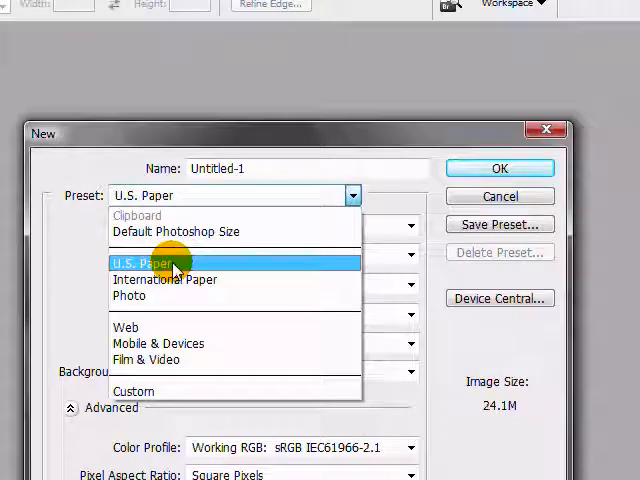
pyautogui.moveTo(164, 280)
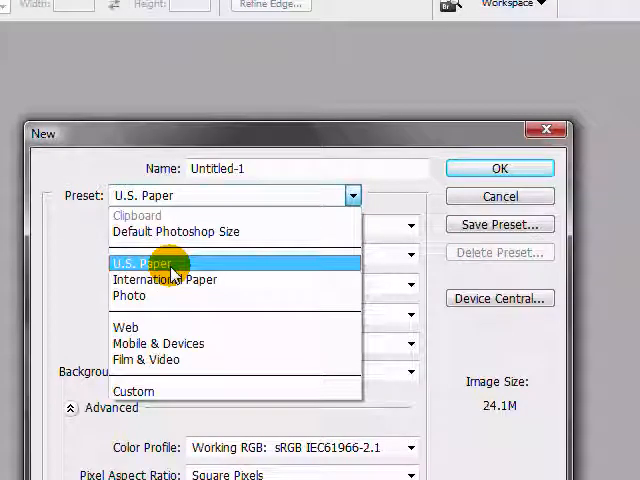
pyautogui.click(148, 264)
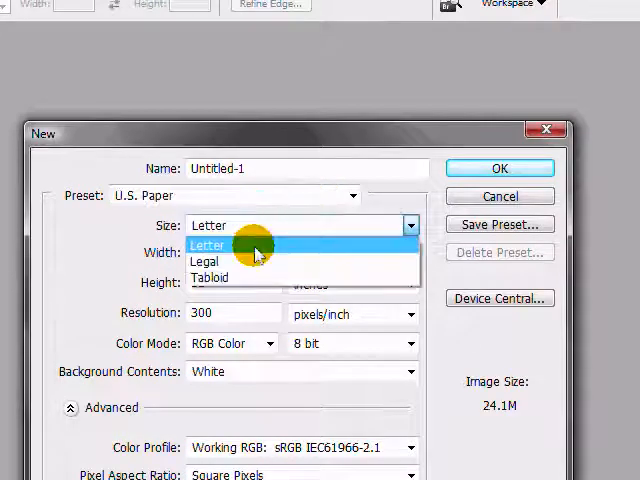
pyautogui.moveTo(256, 276)
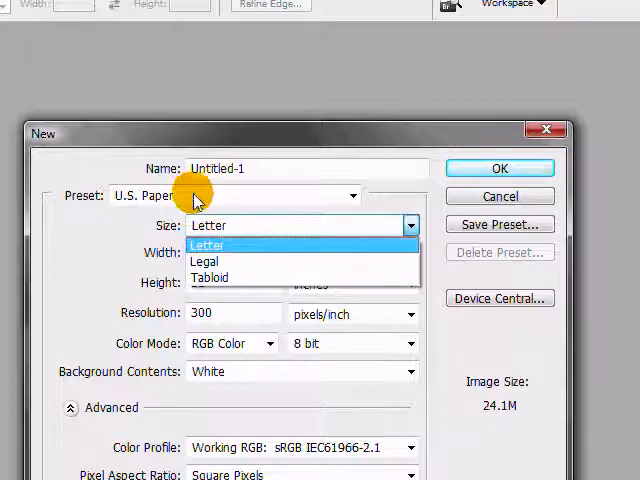
# Switch the preset to International Paper, A6 at 300 pixels/inch, and view its page sizes
pyautogui.click(352, 196)
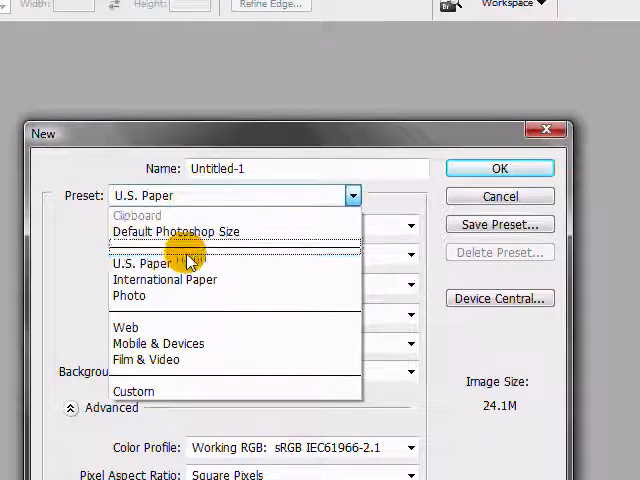
pyautogui.click(164, 280)
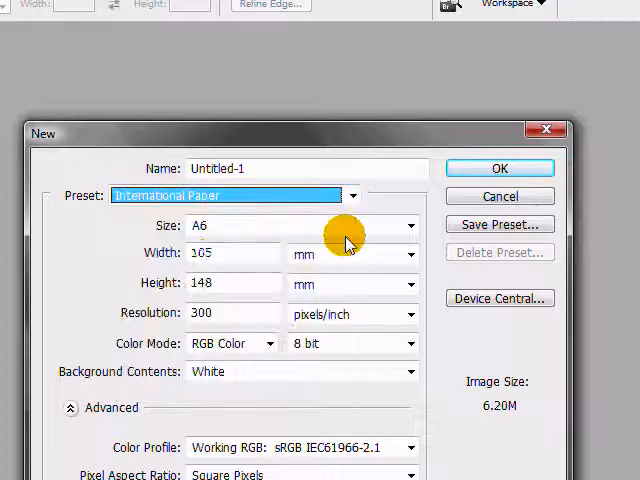
pyautogui.click(408, 224)
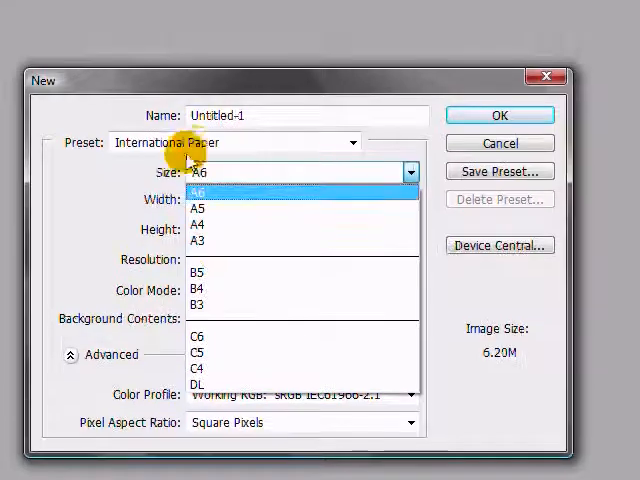
pyautogui.click(352, 142)
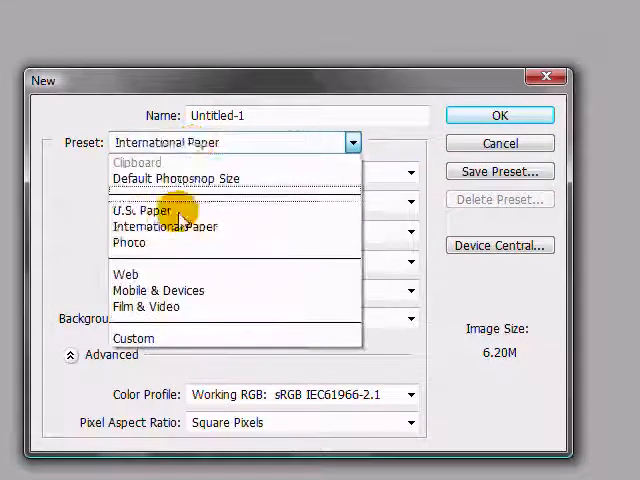
# Return to the Web preset and keep the 1024 × 768 size at 72 pixels/inch
pyautogui.click(126, 274)
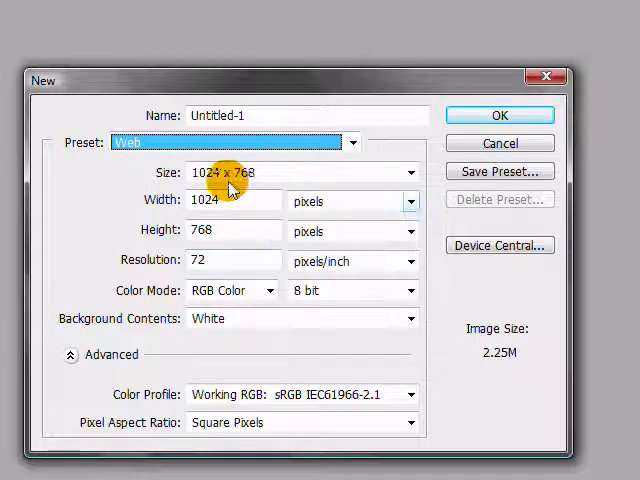
pyautogui.moveTo(222, 180)
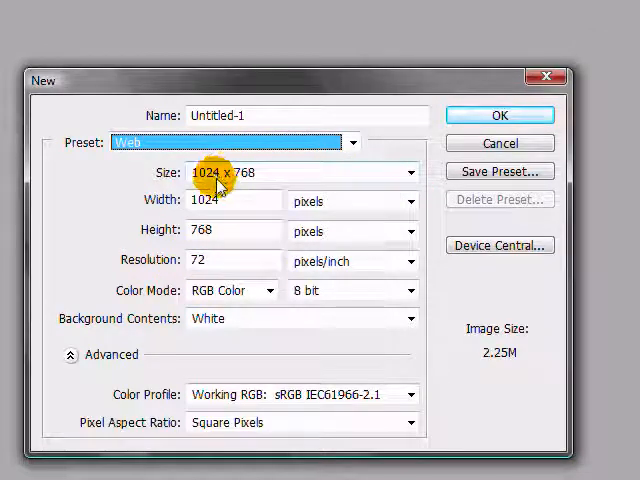
pyautogui.click(410, 172)
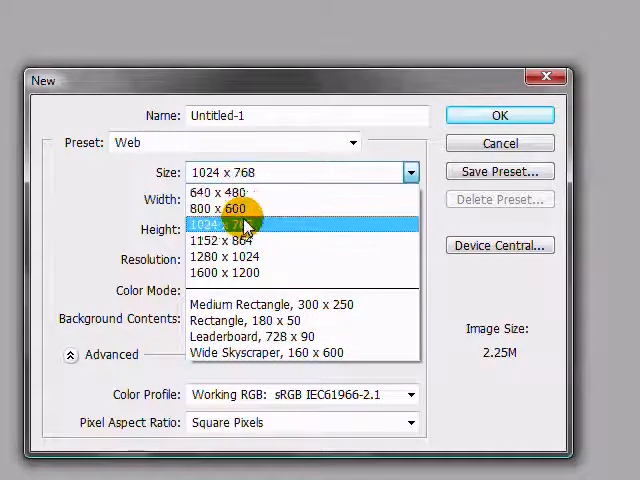
pyautogui.moveTo(240, 240)
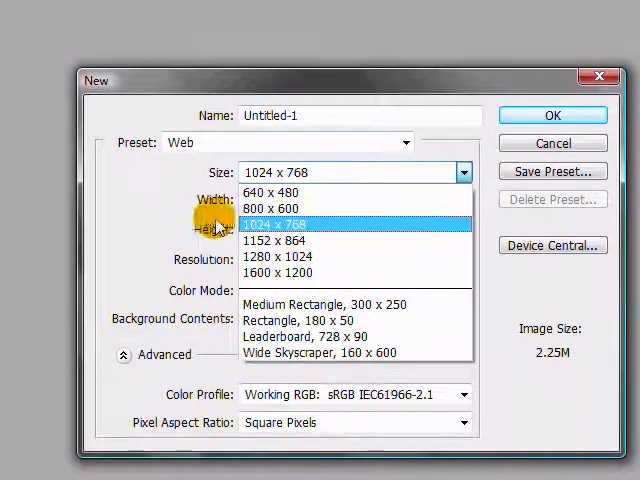
pyautogui.click(284, 224)
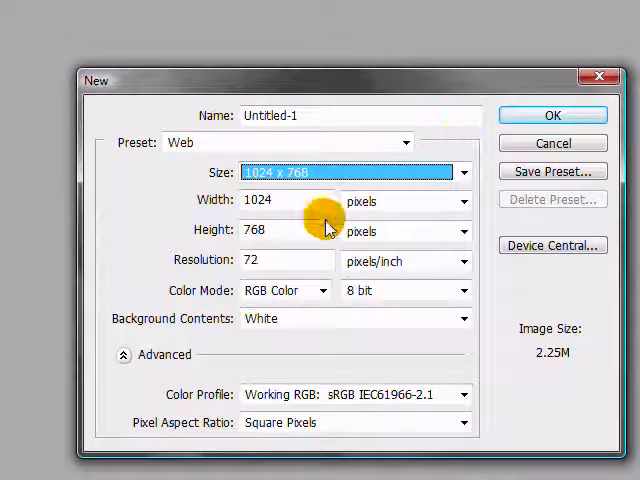
pyautogui.moveTo(294, 260)
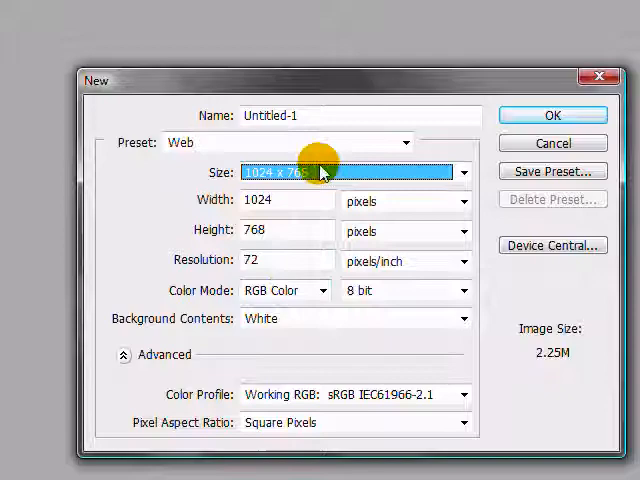
pyautogui.moveTo(328, 360)
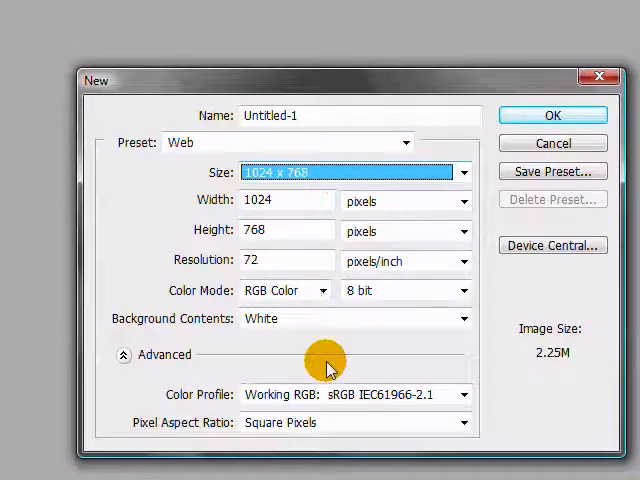
# Review the colour profiles under Advanced and confirm to create Untitled-1 at 1024 × 768
pyautogui.click(460, 394)
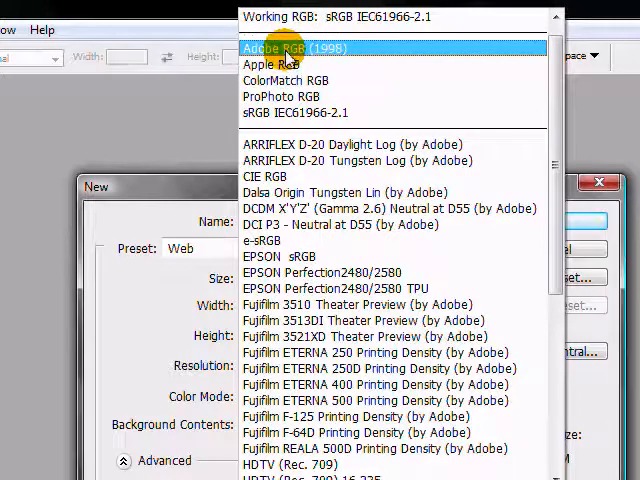
pyautogui.click(284, 48)
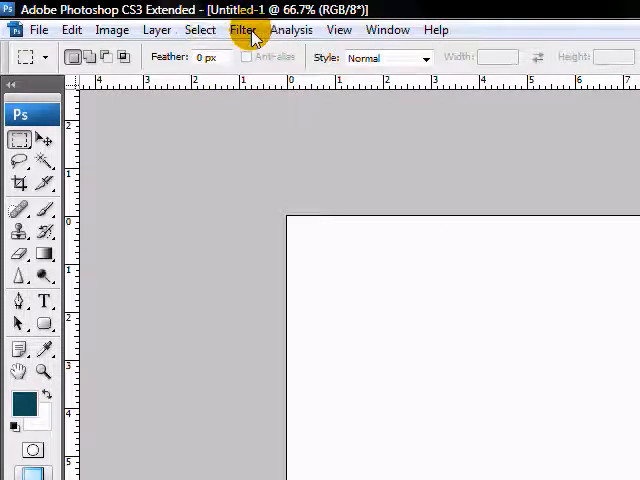
# Browse the Filter menu's categories without applying any, then bring up the Select menu
pyautogui.click(244, 28)
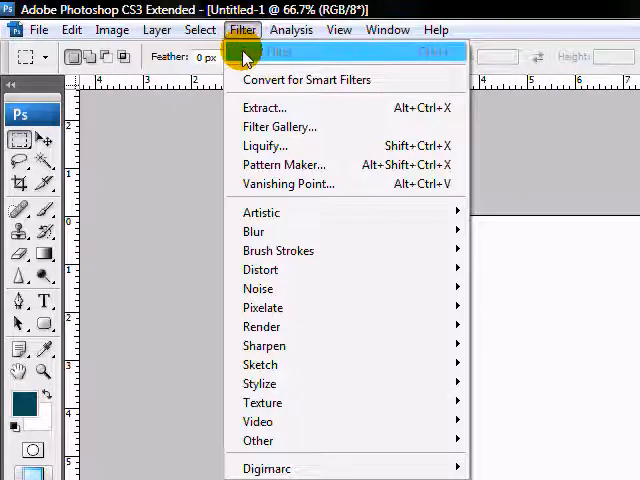
pyautogui.moveTo(258, 288)
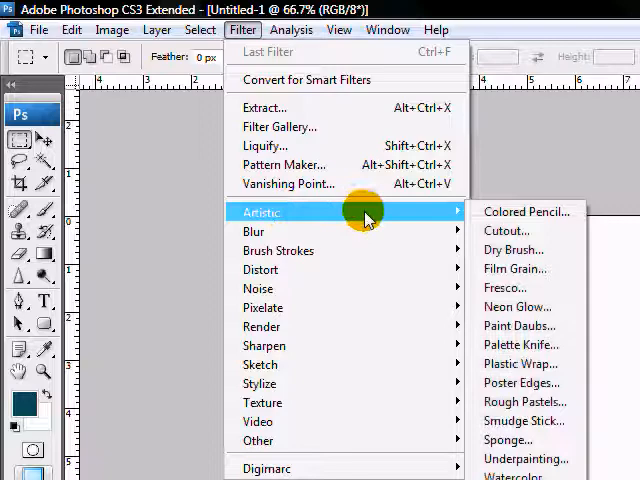
pyautogui.moveTo(356, 334)
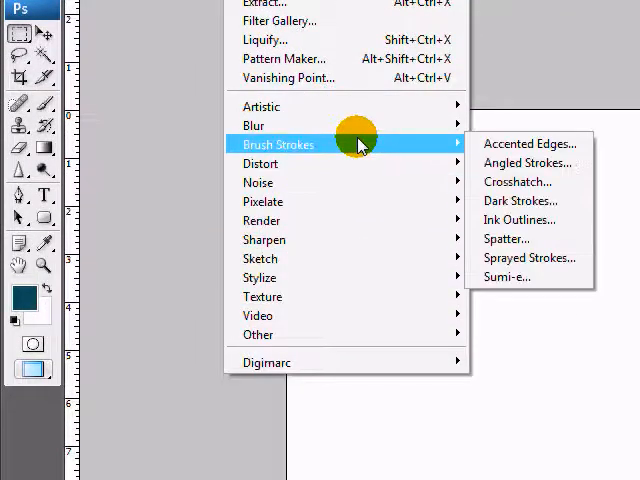
pyautogui.moveTo(356, 182)
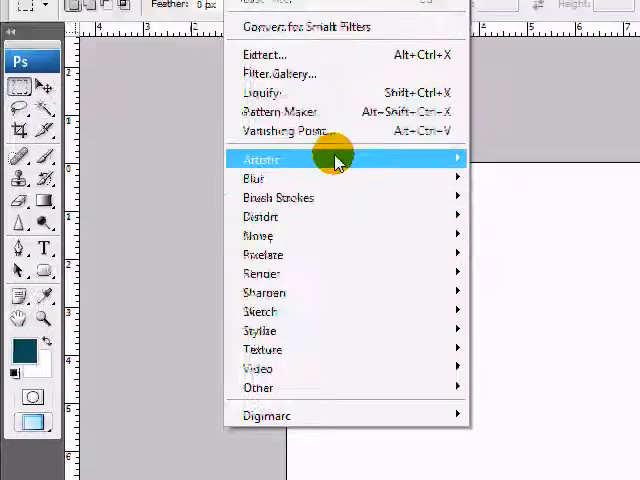
pyautogui.moveTo(304, 144)
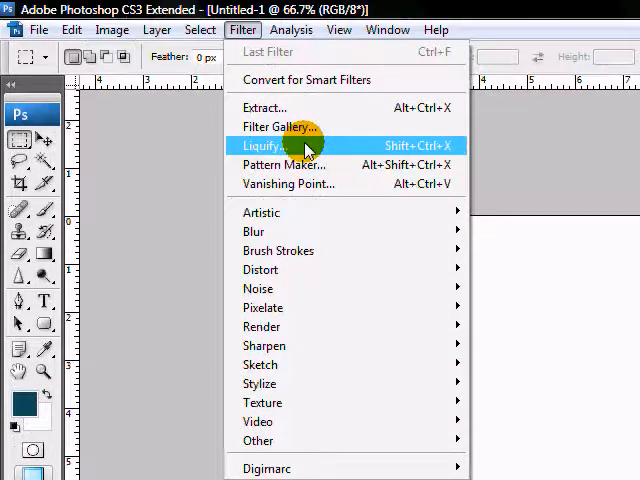
pyautogui.moveTo(270, 150)
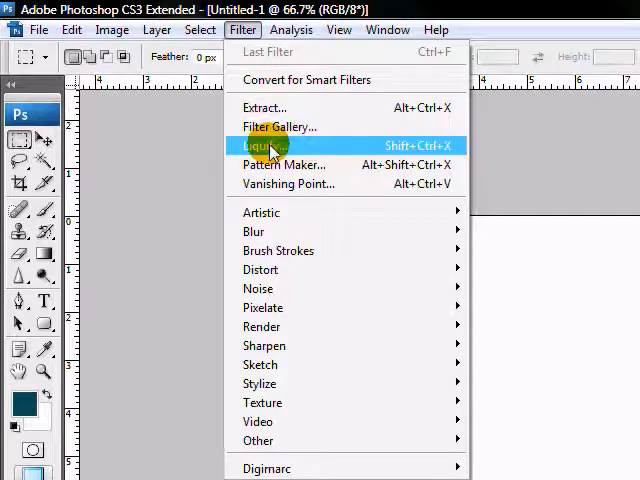
pyautogui.moveTo(288, 184)
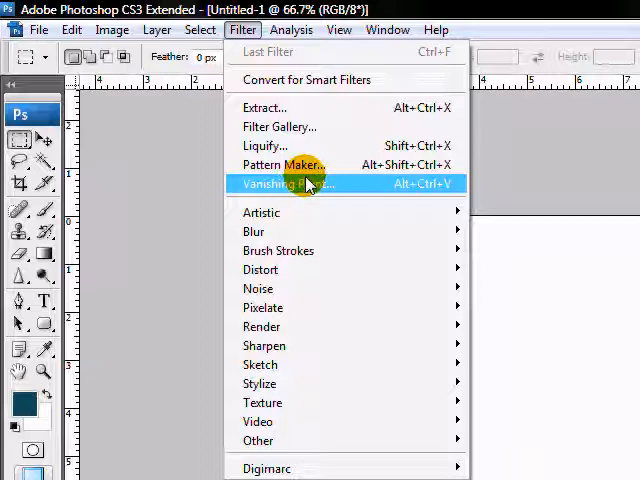
pyautogui.moveTo(300, 164)
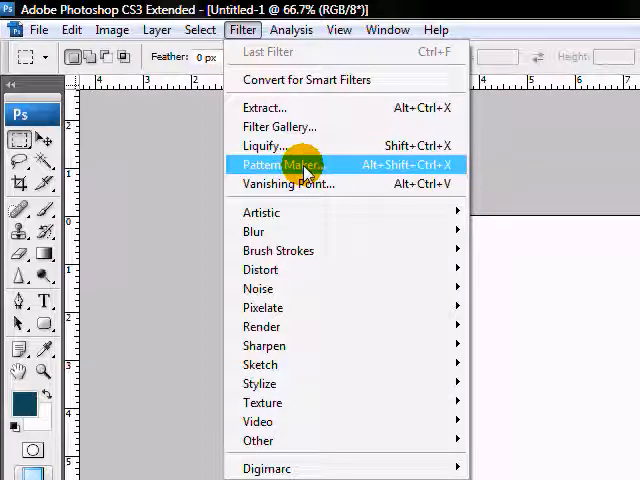
pyautogui.moveTo(290, 128)
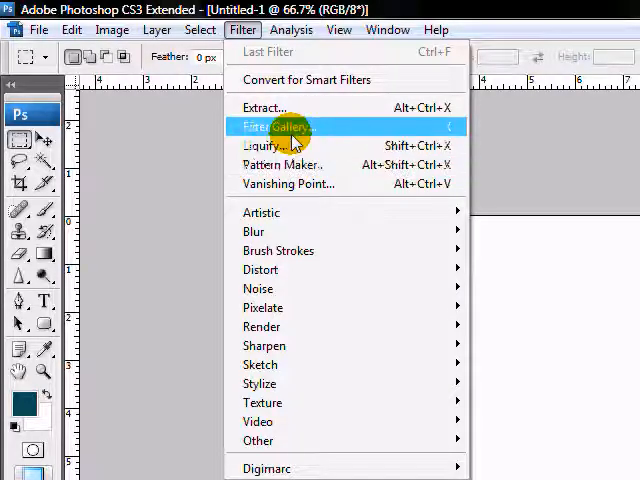
pyautogui.moveTo(284, 164)
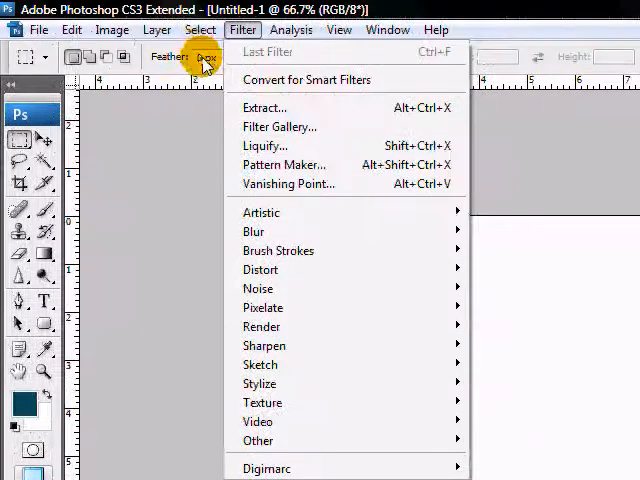
pyautogui.moveTo(264, 108)
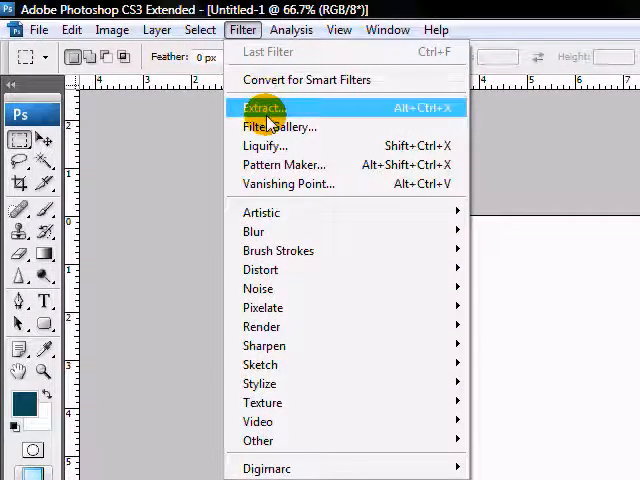
pyautogui.click(200, 28)
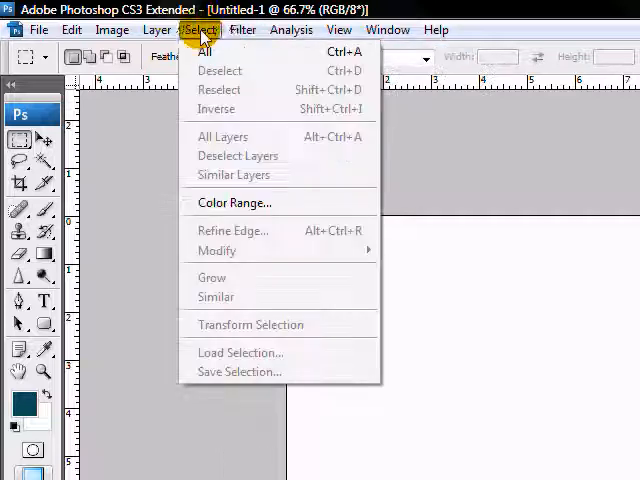
# Browse the Image menu and its Adjustments submenu, then bring up the Edit menu
pyautogui.click(112, 28)
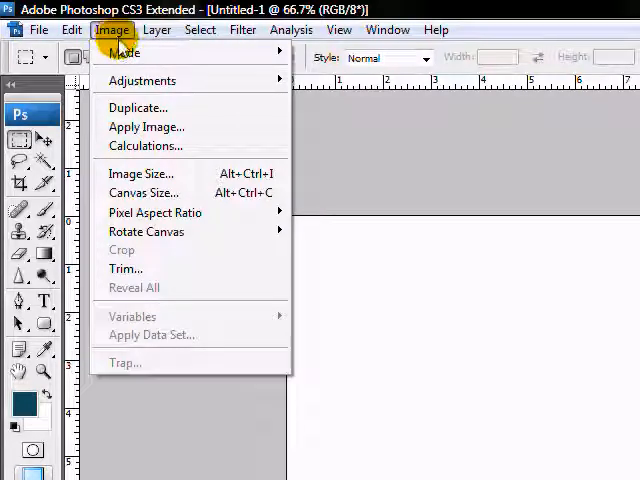
pyautogui.moveTo(140, 172)
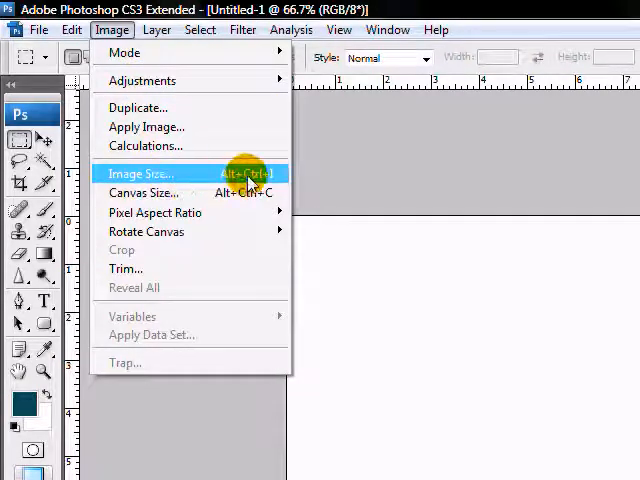
pyautogui.moveTo(140, 80)
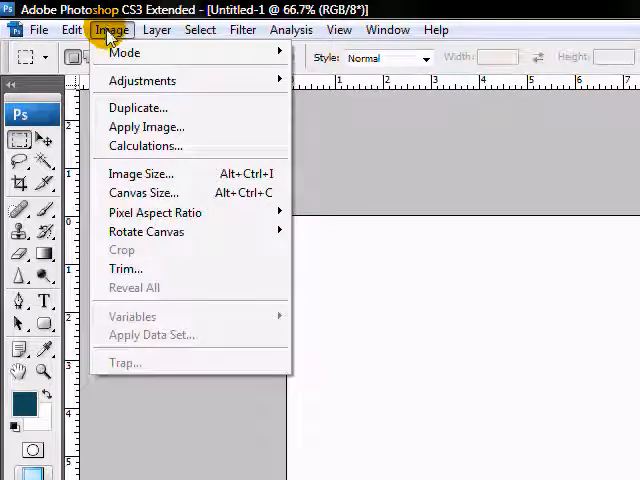
pyautogui.moveTo(142, 80)
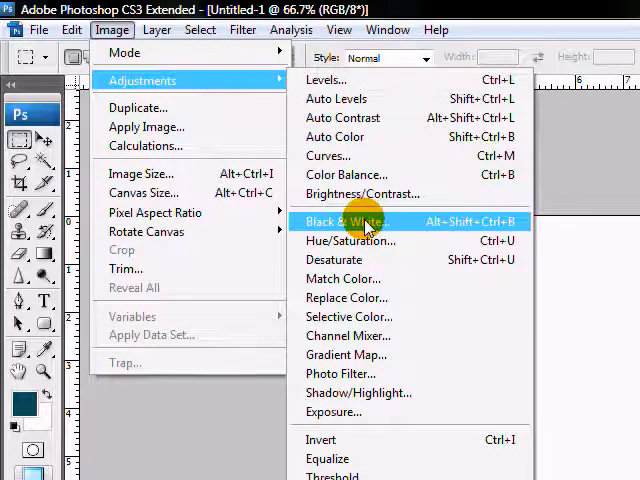
pyautogui.moveTo(384, 192)
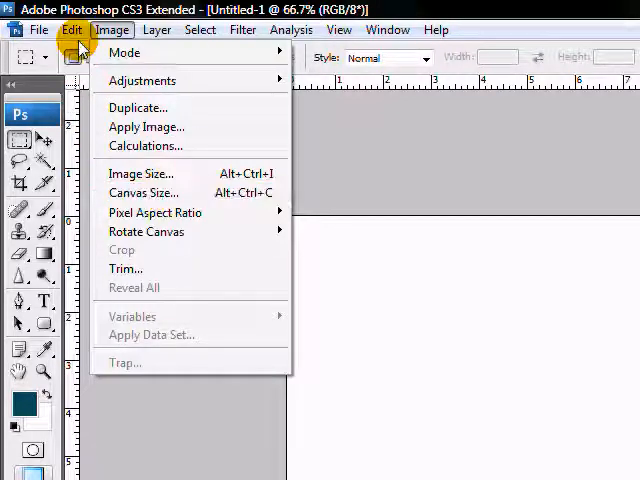
pyautogui.click(72, 28)
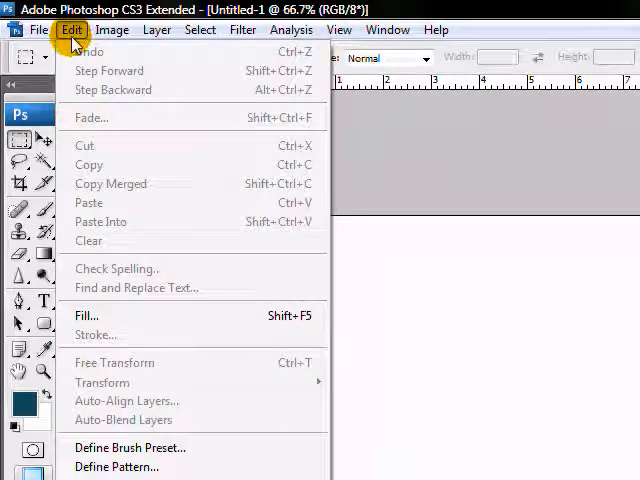
pyautogui.moveTo(84, 52)
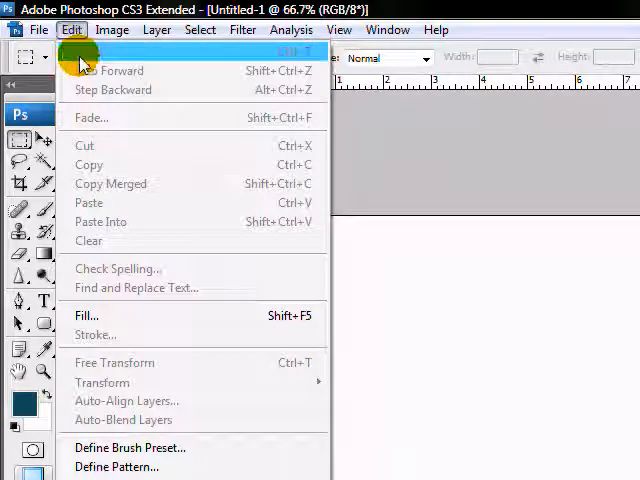
pyautogui.moveTo(156, 164)
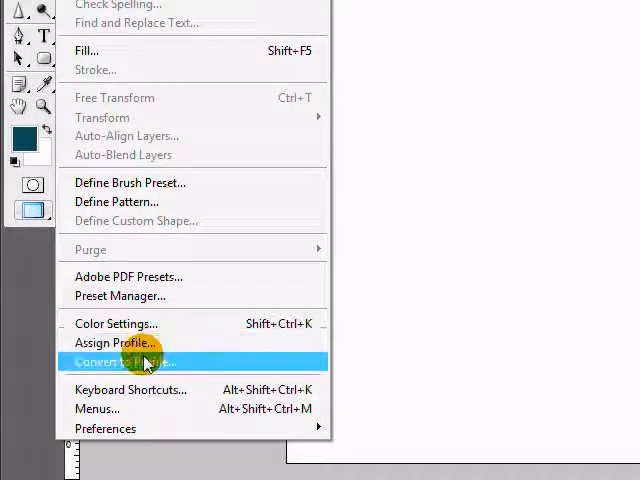
pyautogui.moveTo(144, 324)
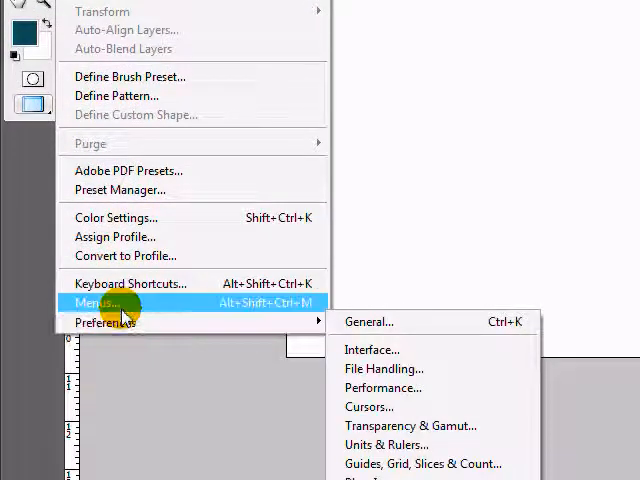
pyautogui.moveTo(128, 292)
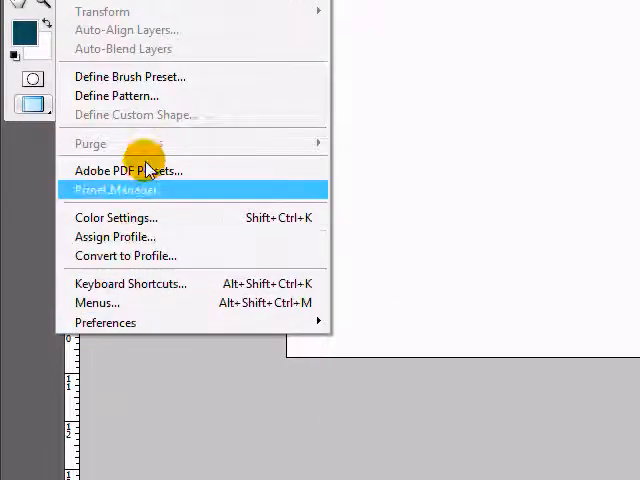
# Browse the Filter, Analysis and View menus, then the Window list of panels and workspaces
pyautogui.click(244, 28)
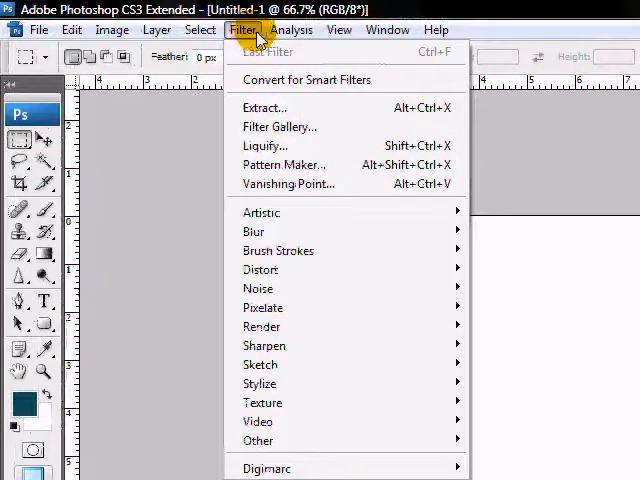
pyautogui.click(292, 28)
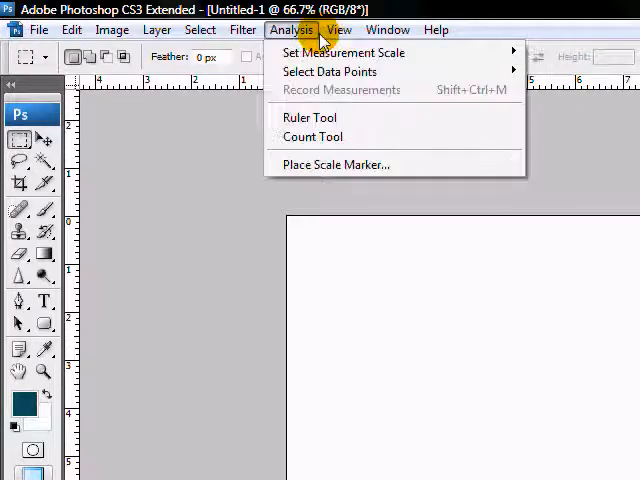
pyautogui.click(340, 28)
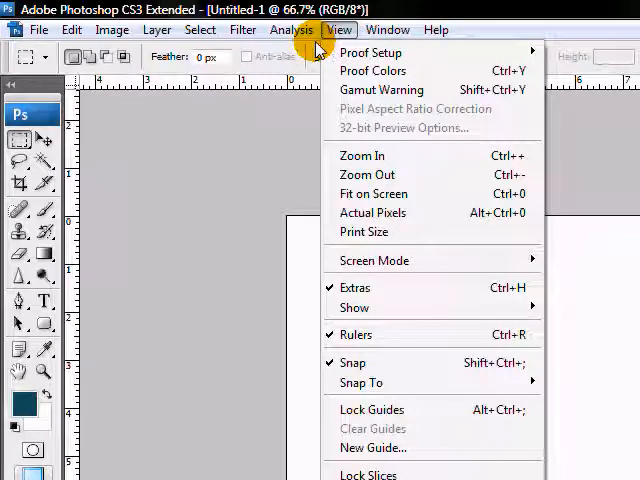
pyautogui.click(388, 28)
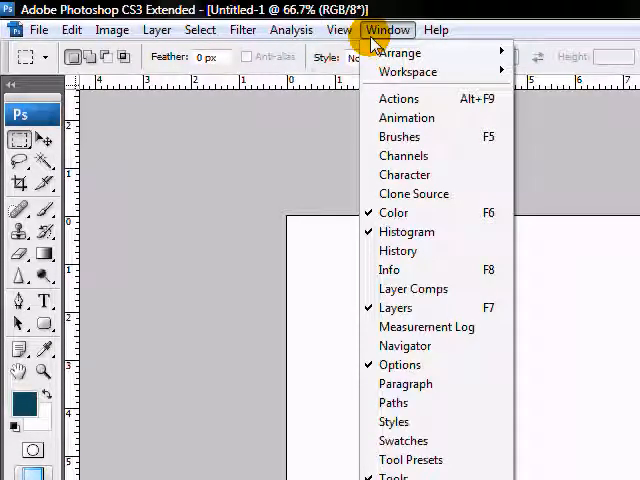
pyautogui.moveTo(398, 98)
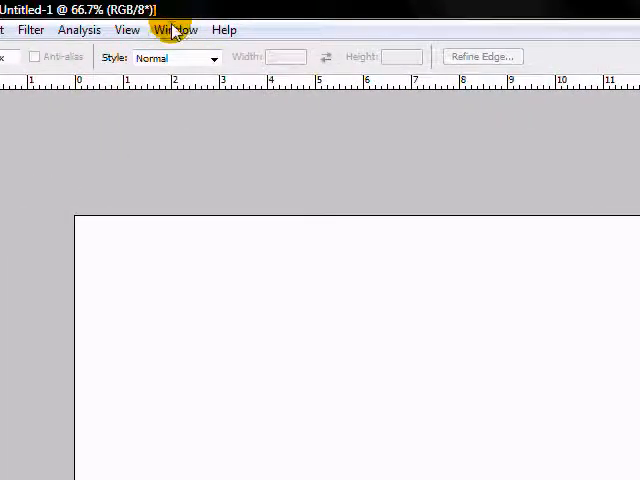
pyautogui.click(176, 28)
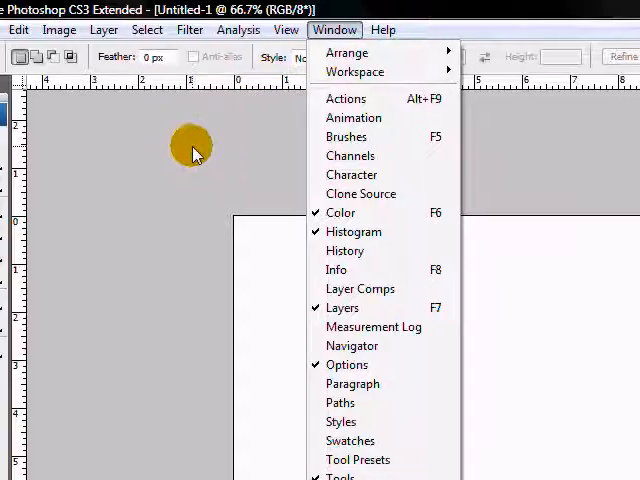
# Glance at the Image menu, then bring up the File menu's Open, Save and Close commands
pyautogui.click(112, 28)
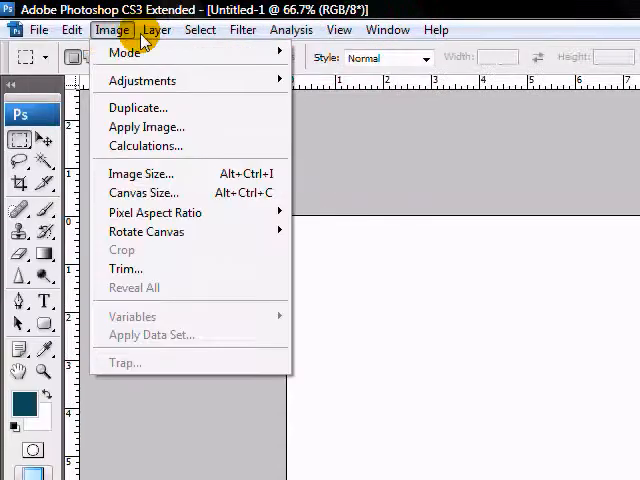
pyautogui.click(40, 28)
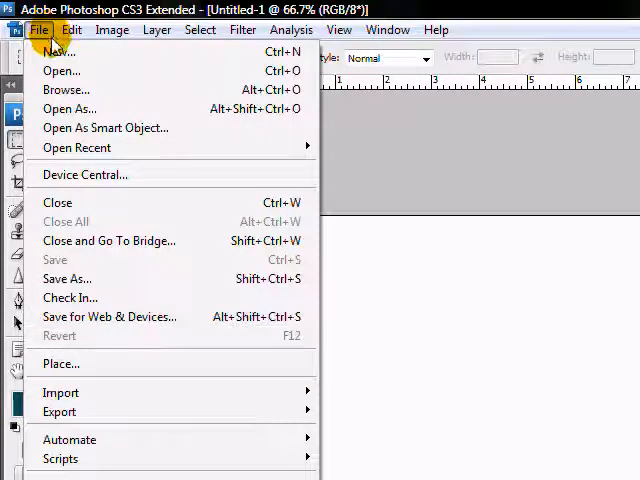
pyautogui.moveTo(70, 108)
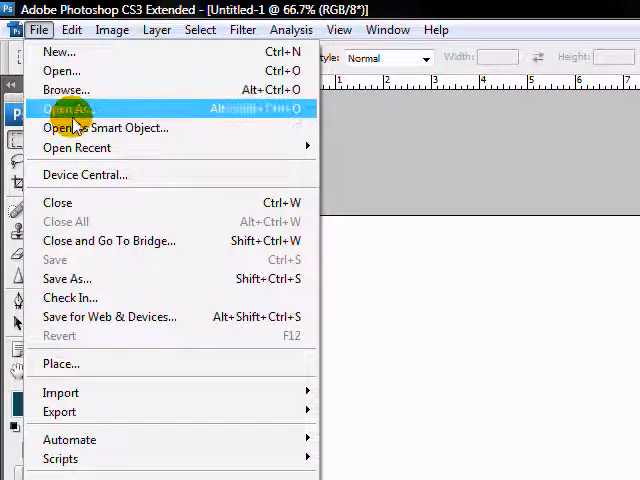
pyautogui.moveTo(96, 260)
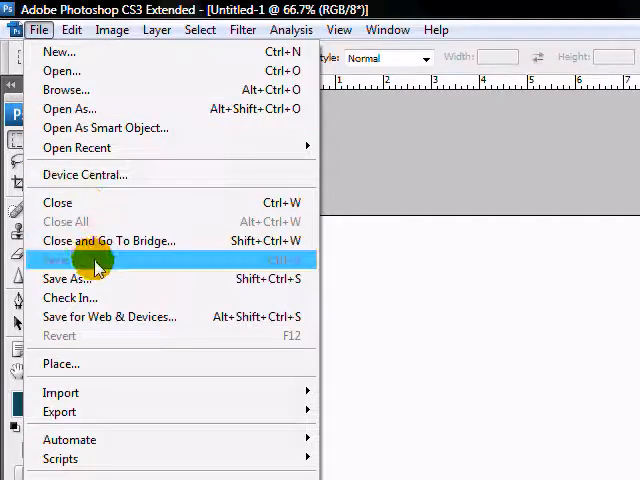
pyautogui.moveTo(118, 240)
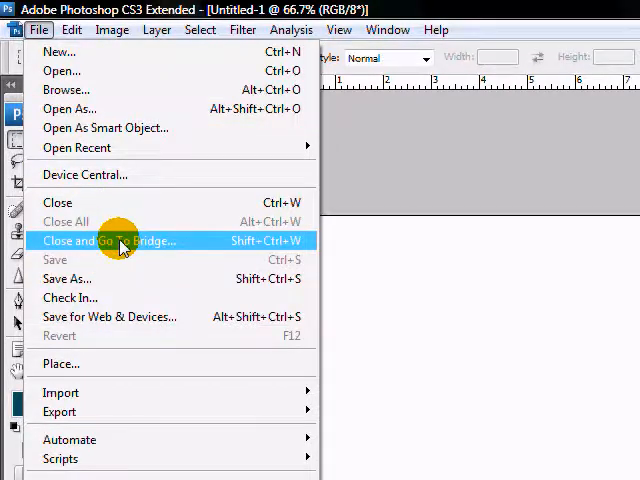